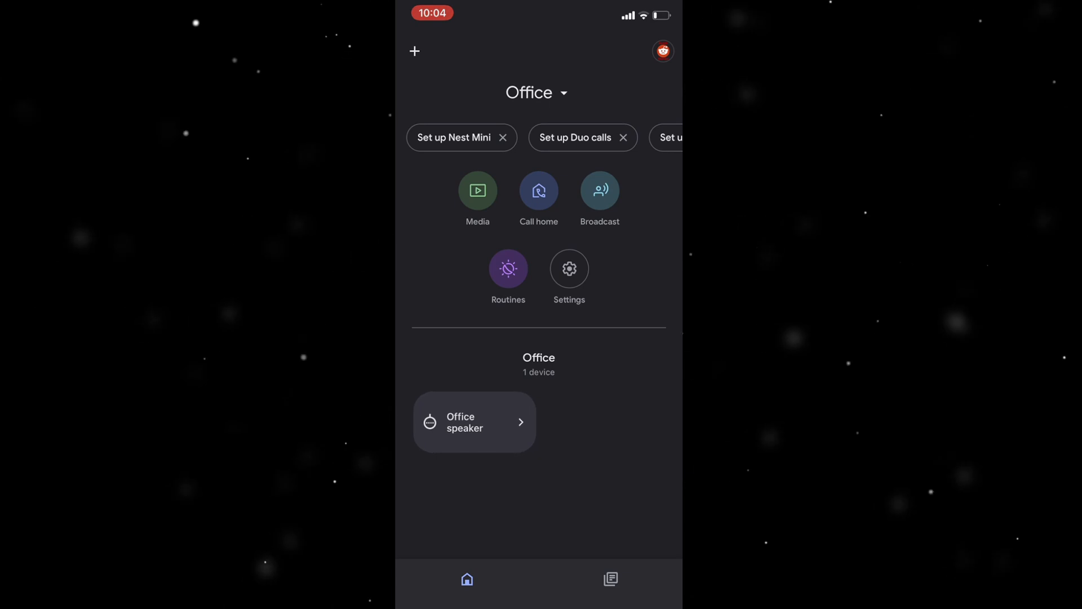
# Step: Go from the Office speaker tile into its settings via the gear icon
pyautogui.click(475, 422)
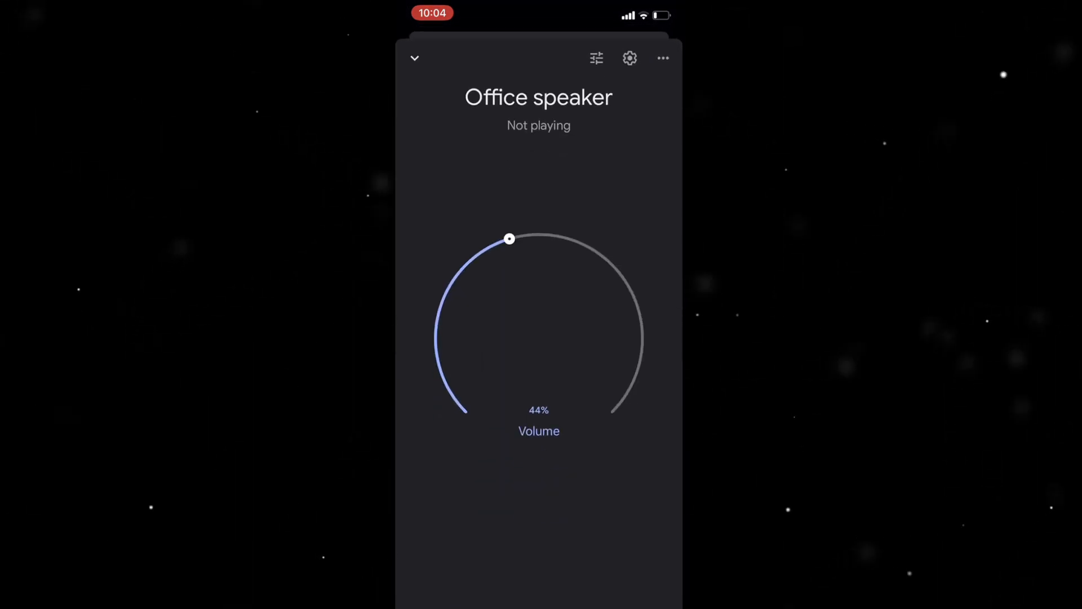
pyautogui.click(629, 58)
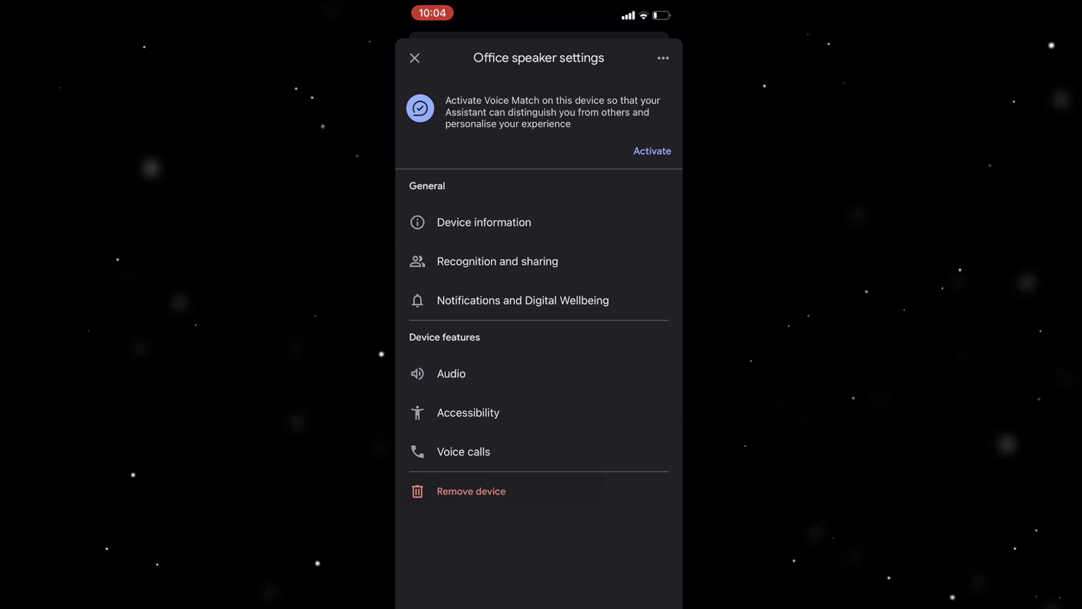
# Step: Trigger Remove device, cancel the confirmation, and close settings back to the Office home
pyautogui.click(470, 491)
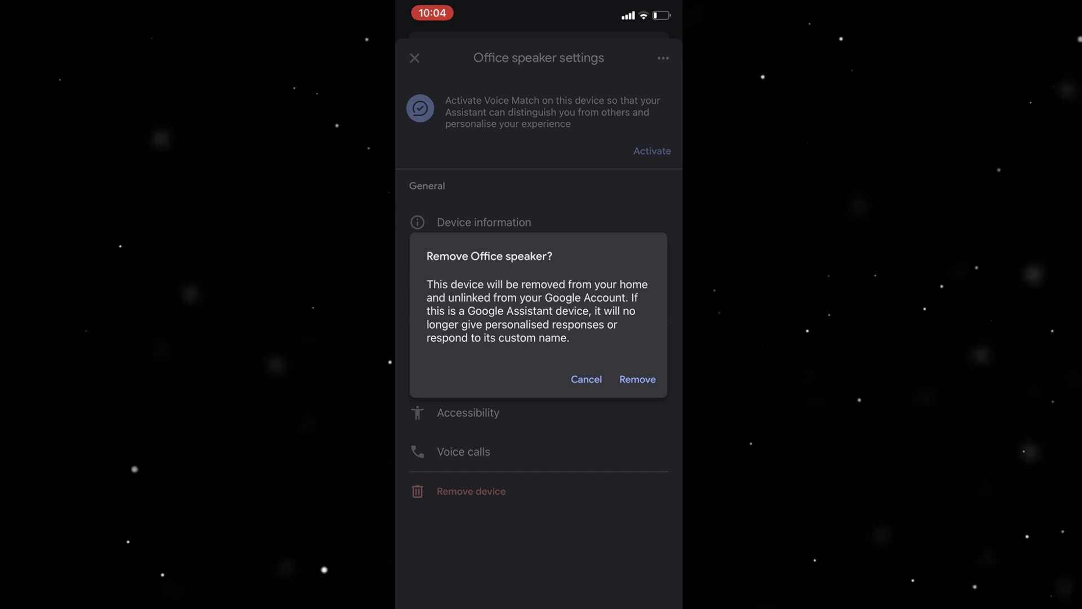
pyautogui.click(587, 379)
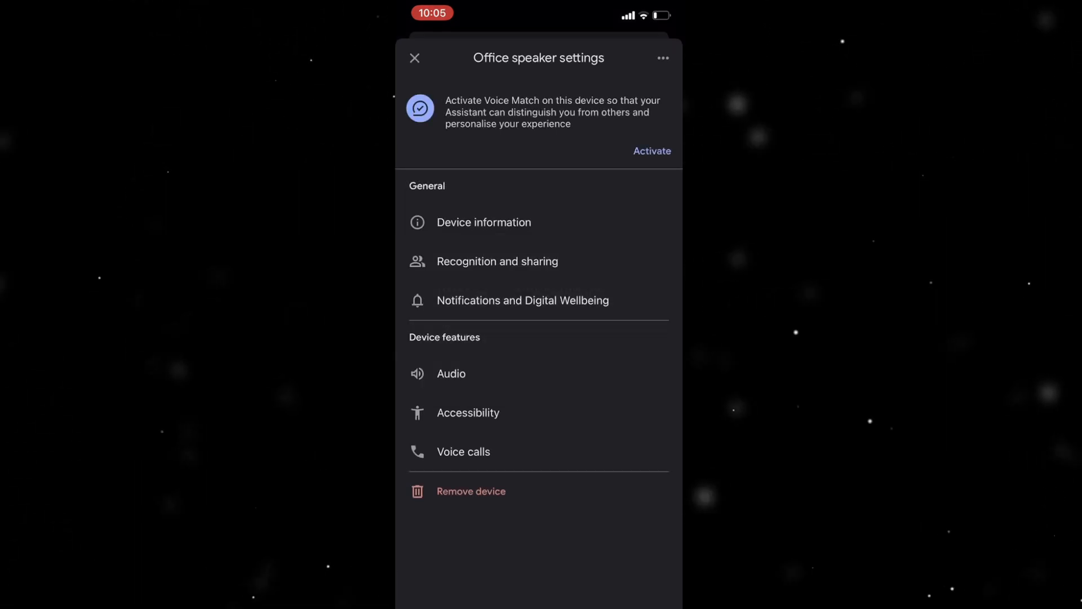
pyautogui.click(413, 57)
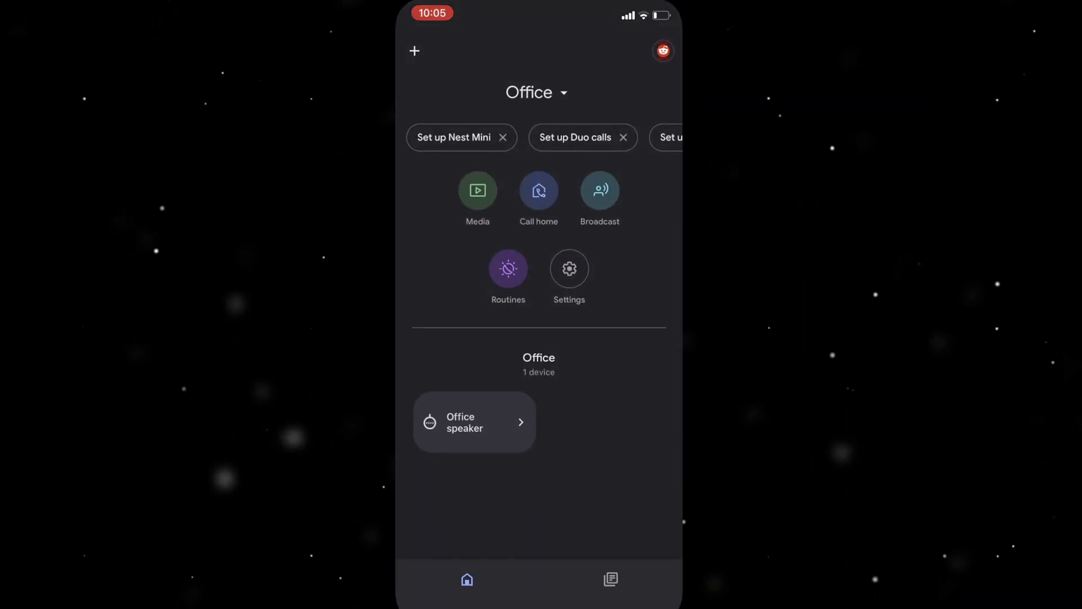